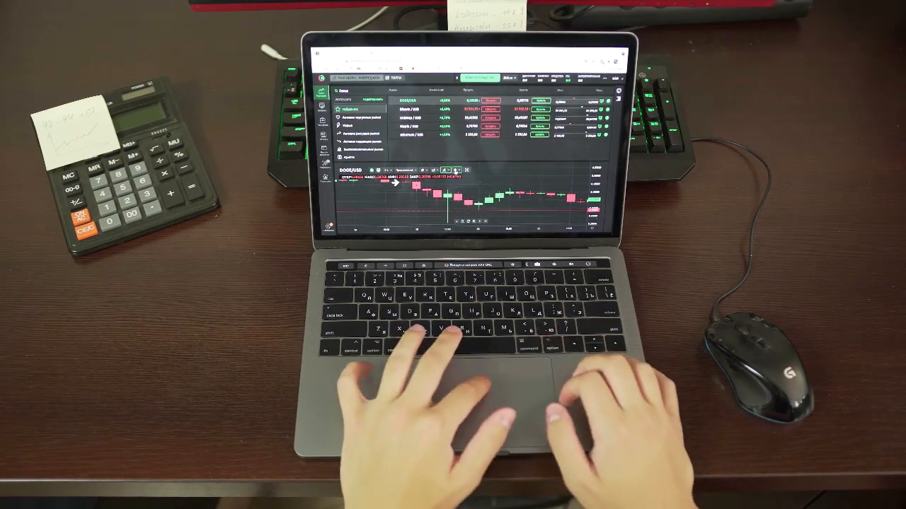
Open the drawing-tools dropdown from the DOGE/USD chart toolbar
left_click(445, 169)
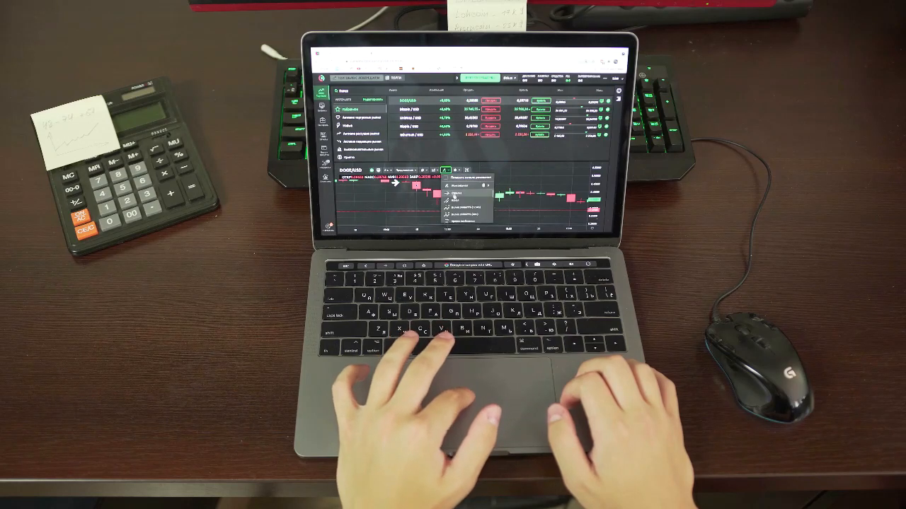